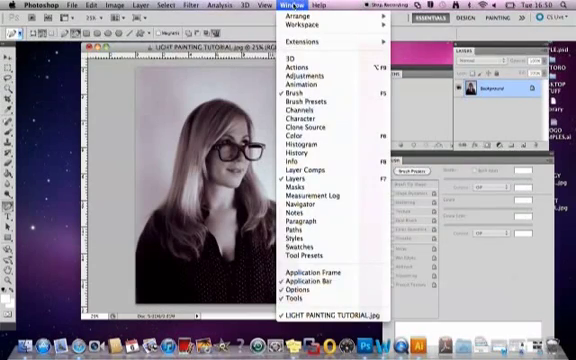
{"action": "mouse_move", "coordinate": [320, 177]}
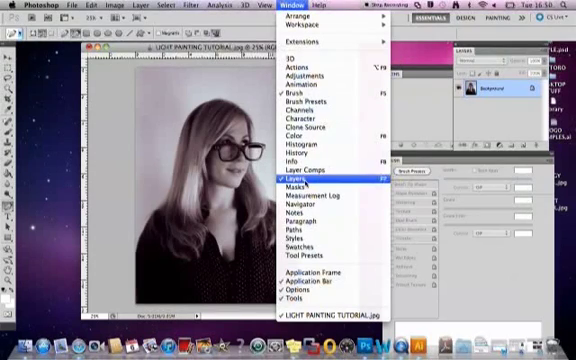
- Show the Layers panel beside the black-and-white portrait via the Window menu
{"action": "left_click", "coordinate": [307, 177]}
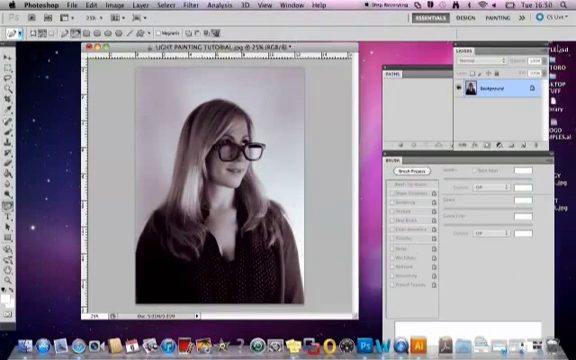
- Add a new empty layer named Layer 1 from the Layers panel menu
{"action": "left_click", "coordinate": [535, 48]}
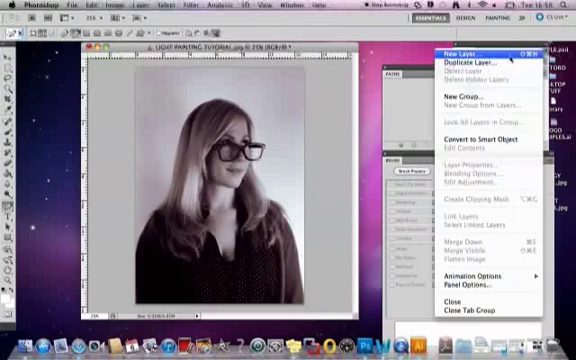
{"action": "left_click", "coordinate": [454, 47]}
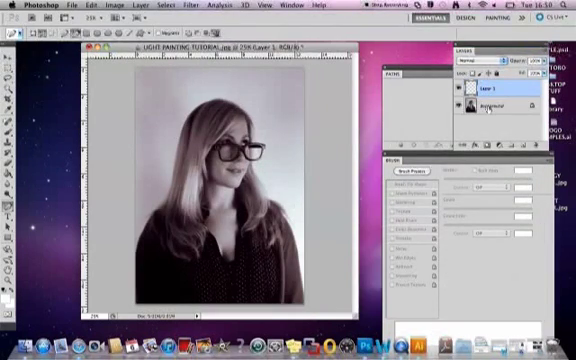
{"action": "left_click", "coordinate": [490, 90]}
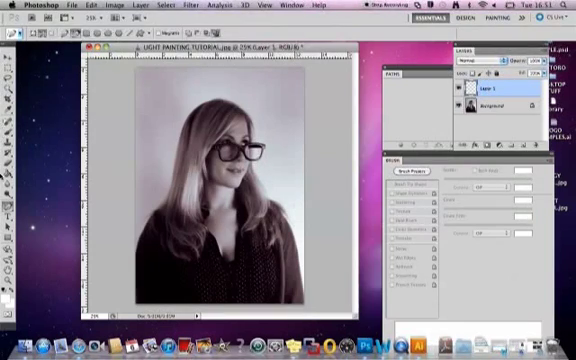
- Select the Pen Tool from the toolbar flyout for drawing swirl paths
{"action": "left_click", "coordinate": [14, 205]}
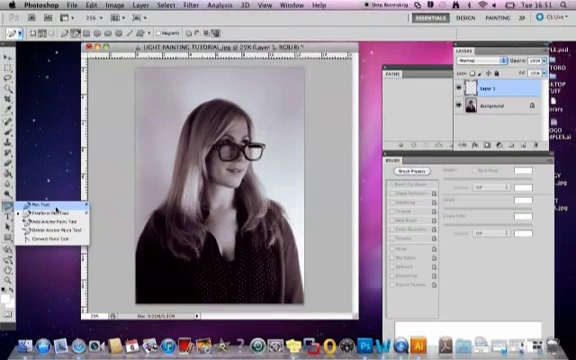
{"action": "mouse_move", "coordinate": [45, 211]}
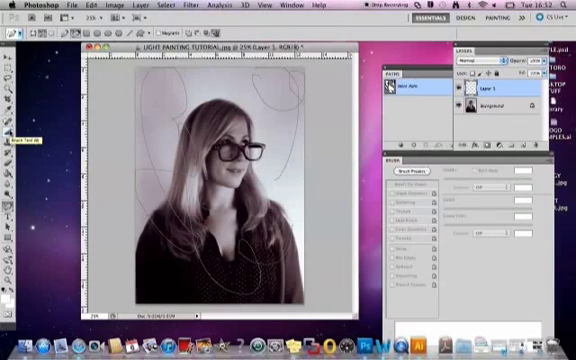
- Pick a brush tip with Shape Dynamics and adjusted spacing in the Brushes panel
{"action": "left_click", "coordinate": [410, 202]}
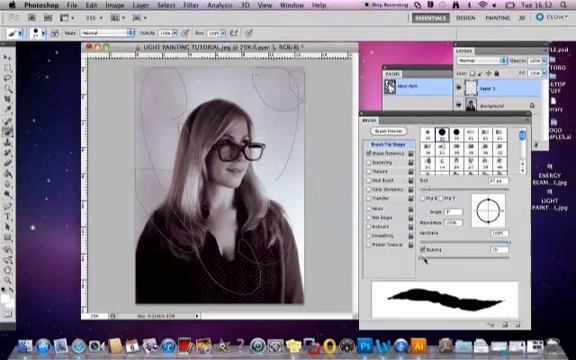
{"action": "left_click", "coordinate": [386, 152]}
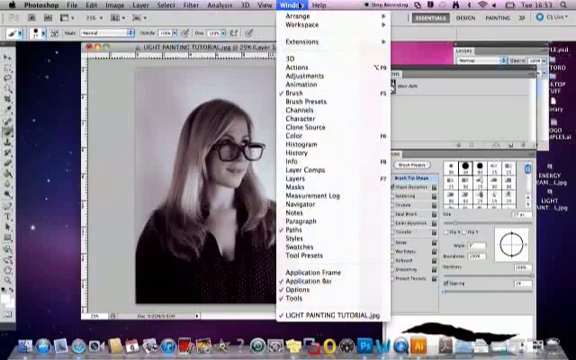
{"action": "mouse_move", "coordinate": [305, 232]}
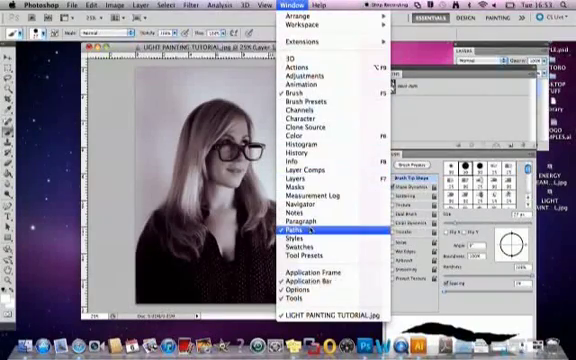
- Stroke the swirl path with the Brush tool and Simulate Pressure from the Paths panel
{"action": "left_click", "coordinate": [292, 232]}
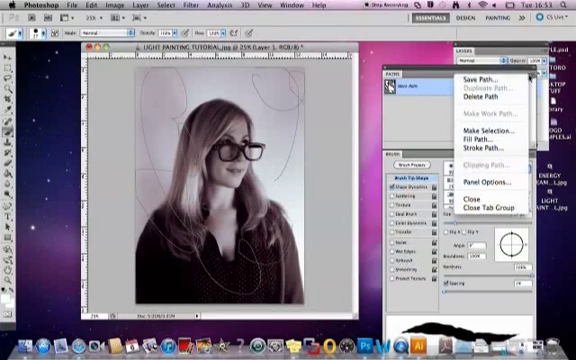
{"action": "mouse_move", "coordinate": [488, 148]}
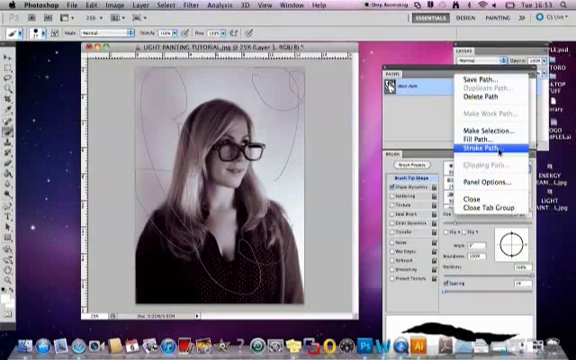
{"action": "left_click", "coordinate": [466, 148]}
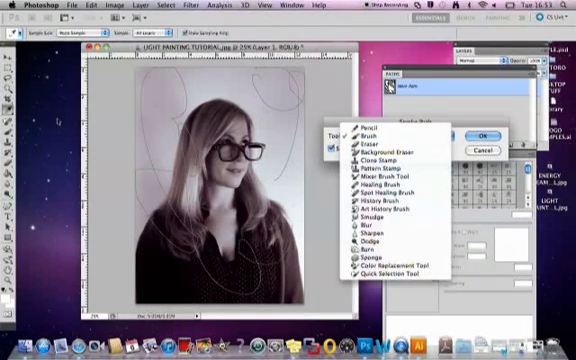
{"action": "mouse_move", "coordinate": [397, 145]}
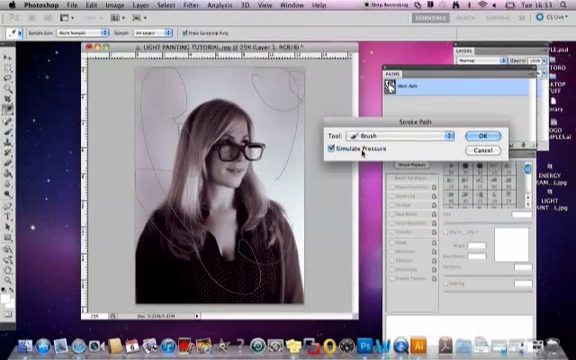
{"action": "left_click", "coordinate": [484, 133]}
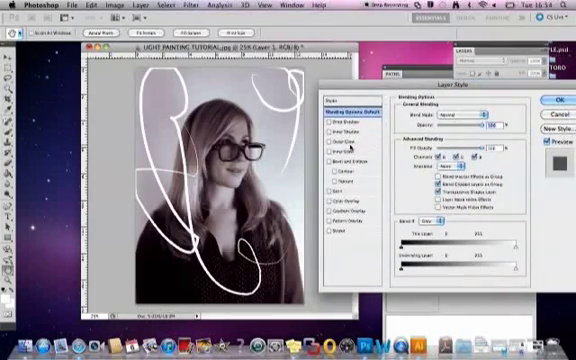
- Enable Outer Glow in the layer's Blending Options
{"action": "left_click", "coordinate": [344, 132]}
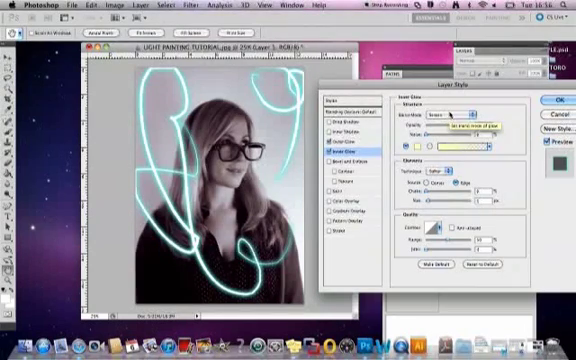
- Add a Normal-mode inner glow in light cyan and apply the style
{"action": "left_click", "coordinate": [470, 111]}
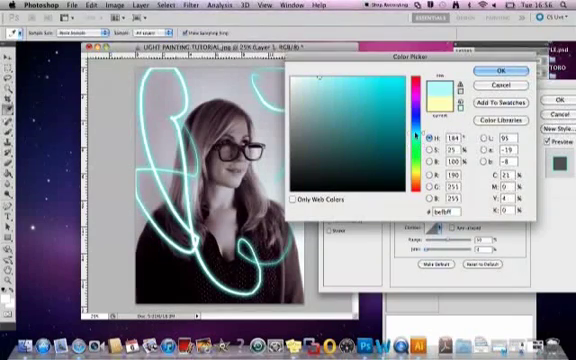
{"action": "left_click", "coordinate": [350, 78]}
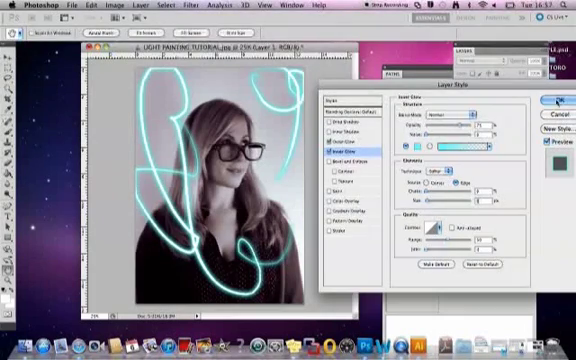
{"action": "left_click", "coordinate": [555, 102]}
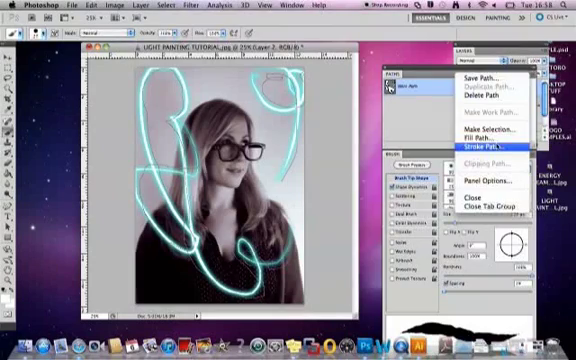
- Stroke the swirl path on Layer 2 using Brush with Simulate Pressure
{"action": "left_click", "coordinate": [472, 150]}
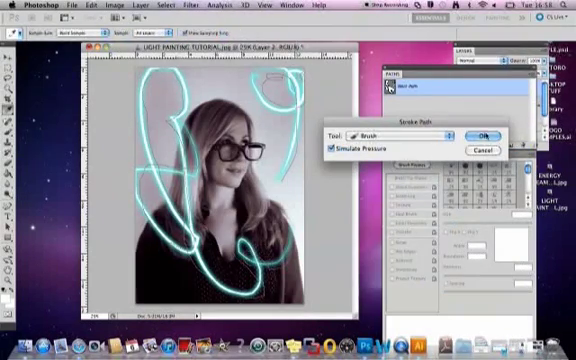
{"action": "left_click", "coordinate": [488, 131]}
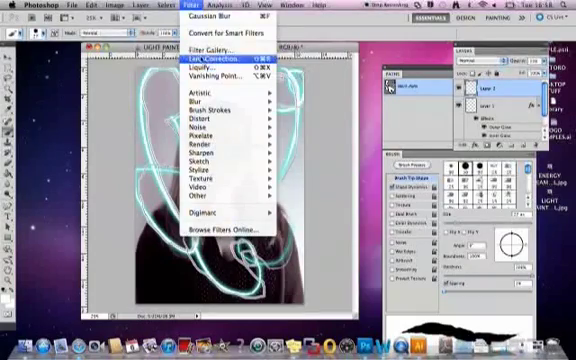
{"action": "mouse_move", "coordinate": [205, 104]}
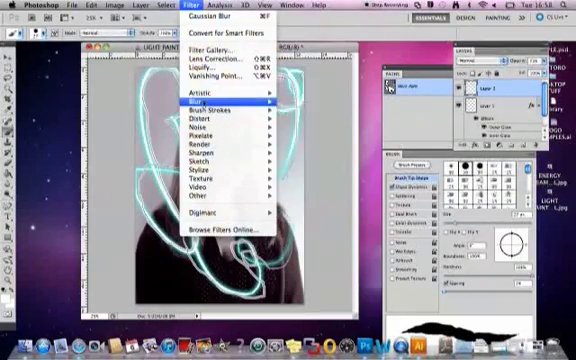
- Apply a Gaussian Blur to Layer 2's swirl strokes from the Filter menu
{"action": "left_click", "coordinate": [205, 18]}
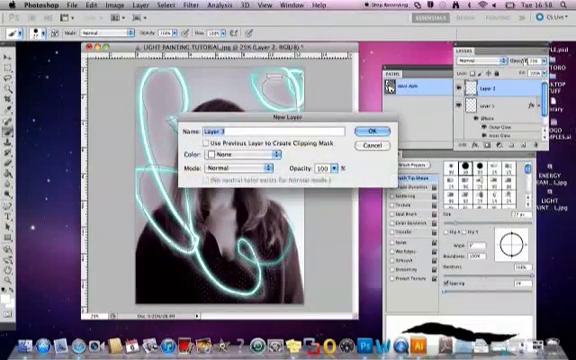
- Create Layer 3 and set up a spaced, scattering brush with Shape Dynamics for dots
{"action": "left_click", "coordinate": [375, 131]}
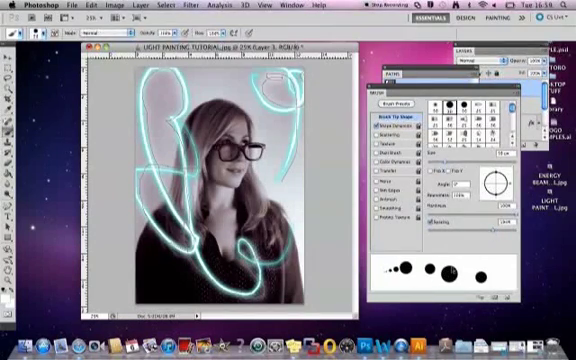
{"action": "left_click", "coordinate": [380, 129]}
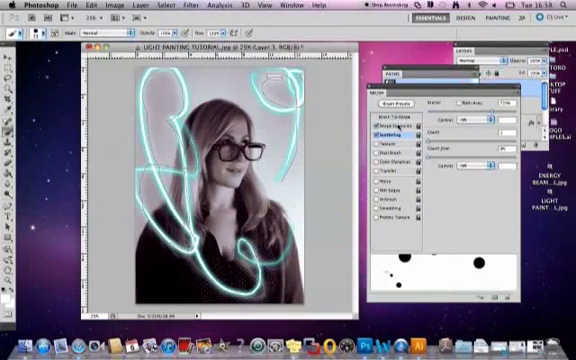
{"action": "left_click", "coordinate": [417, 128]}
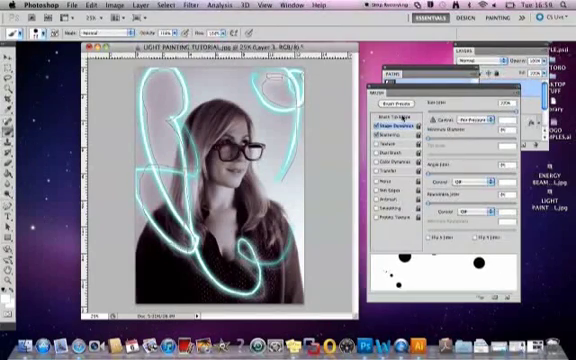
{"action": "left_click", "coordinate": [402, 115]}
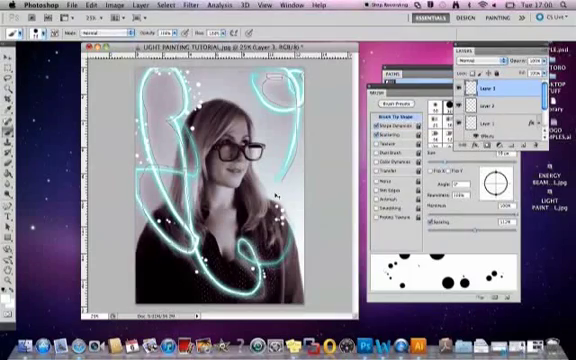
- Paint more scattered white dots around the swirls, especially along the top swirl
{"action": "left_click", "coordinate": [76, 6]}
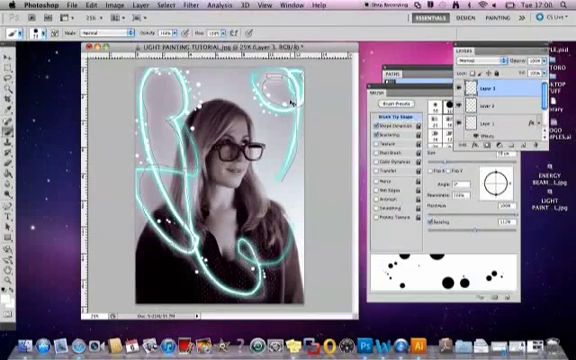
{"action": "left_click", "coordinate": [66, 6]}
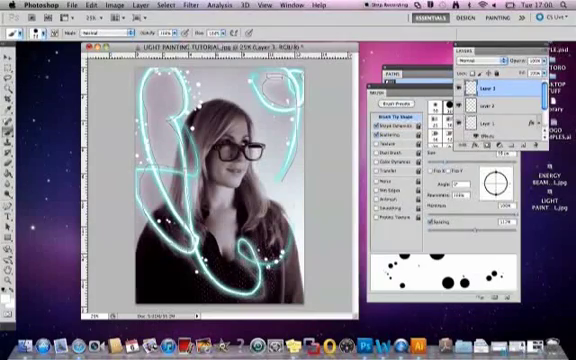
{"action": "left_click", "coordinate": [77, 5]}
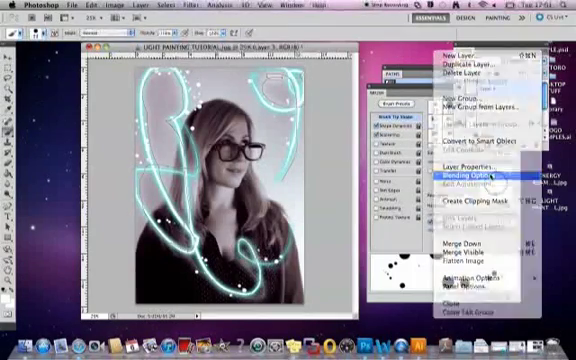
- Give the dots layer a cyan outer glow and an inner glow via Blending Options
{"action": "left_click", "coordinate": [462, 175]}
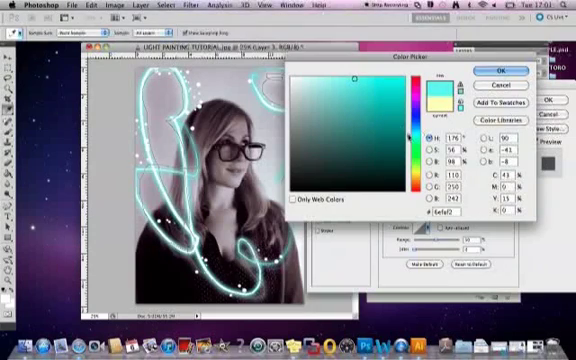
{"action": "left_click", "coordinate": [491, 72]}
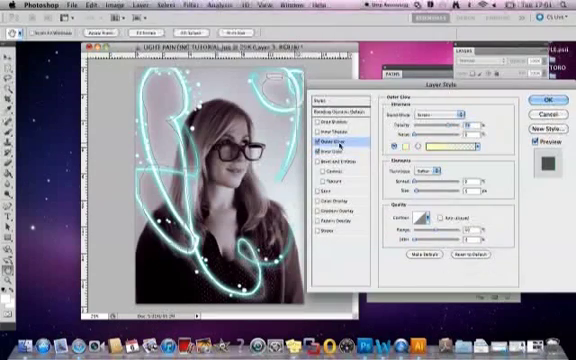
{"action": "left_click", "coordinate": [440, 113]}
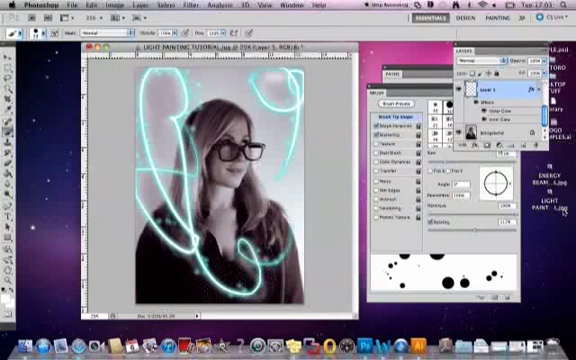
- Select the Background layer and open Image > Adjustments > Hue/Saturation
{"action": "left_click", "coordinate": [490, 133]}
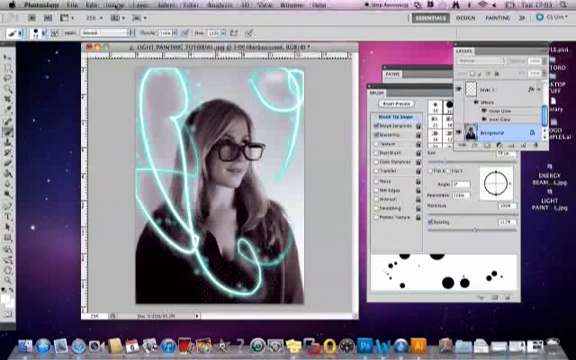
{"action": "left_click", "coordinate": [99, 6]}
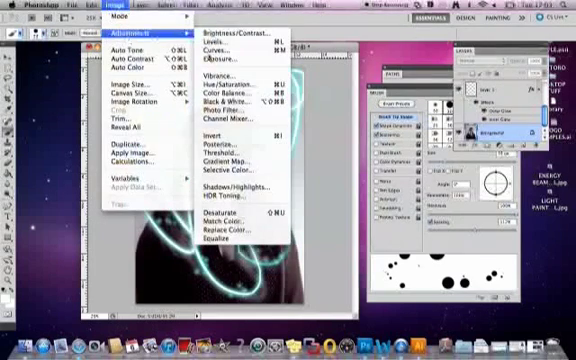
{"action": "left_click", "coordinate": [224, 89]}
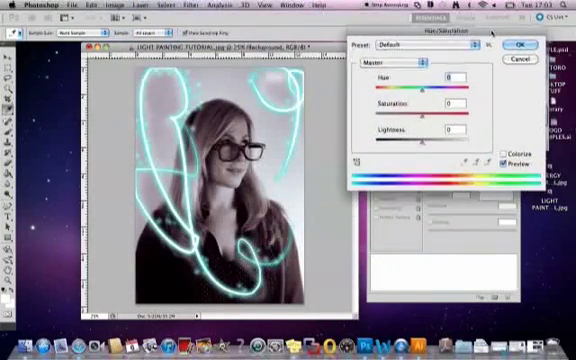
- Colorize the background with Hue 177 and Saturation 25, then apply it
{"action": "left_click", "coordinate": [504, 157]}
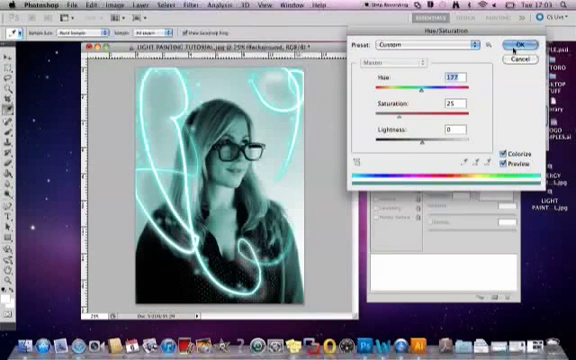
{"action": "left_click", "coordinate": [517, 45]}
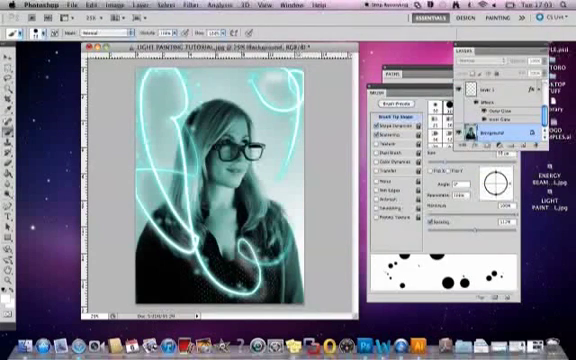